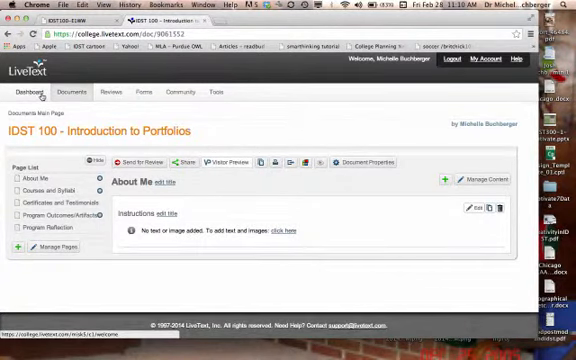
Append ' - Michelle' to the IDST 100 - Introduction to Portfolios title via Document Properties and save.
click(76, 92)
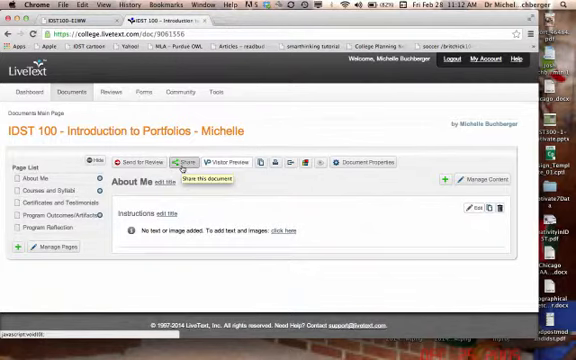
Bring up Send to Reviewer so the Search for Users/Groups/Divisions panel is ready for a viewer name.
click(184, 160)
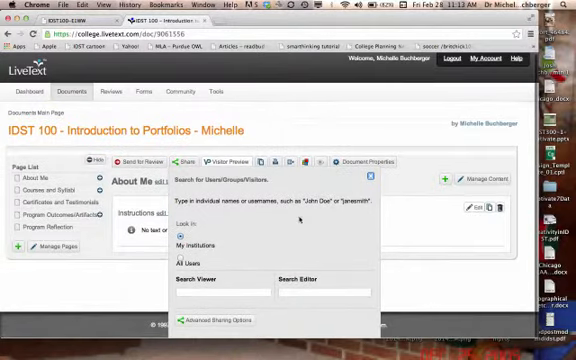
click(228, 296)
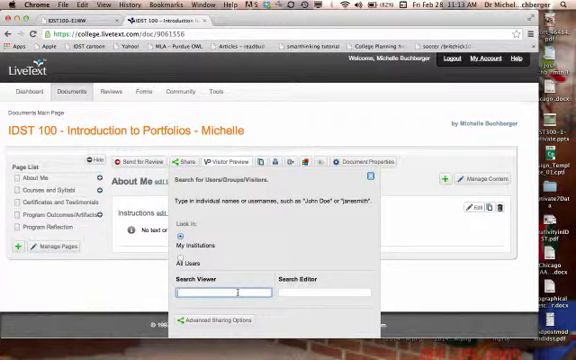
Search the viewer 'michelle', add her as a viewer and send, so the portfolio is shared with one user.
text(michelle)
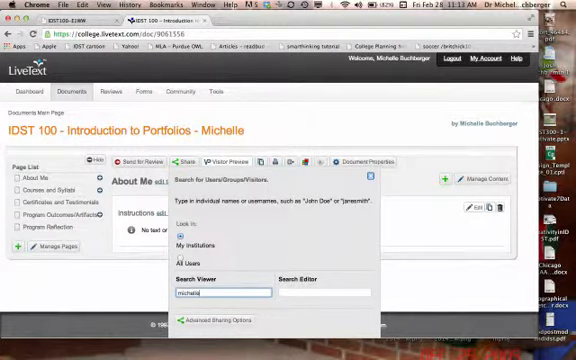
text(michelle)
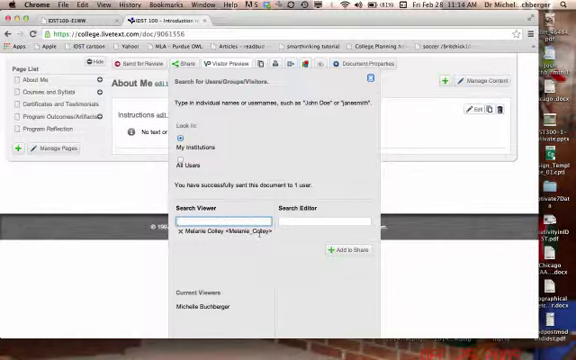
Show the Documents inbox with the renamed IDST 100 portfolio listed at the top.
click(334, 250)
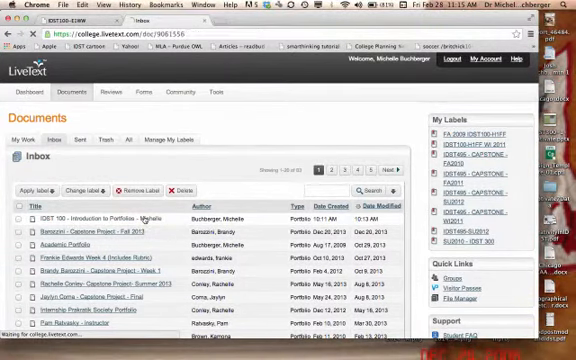
Reopen the IDST 100 - Introduction to Portfolios - Michelle portfolio from the inbox to its About Me page.
click(100, 218)
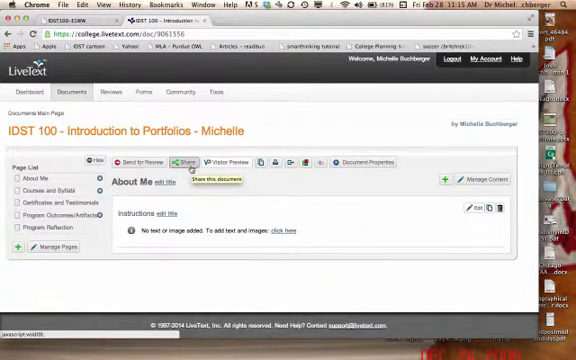
Go from My Work to the Documents inbox listing portfolios received from several other authors.
click(184, 160)
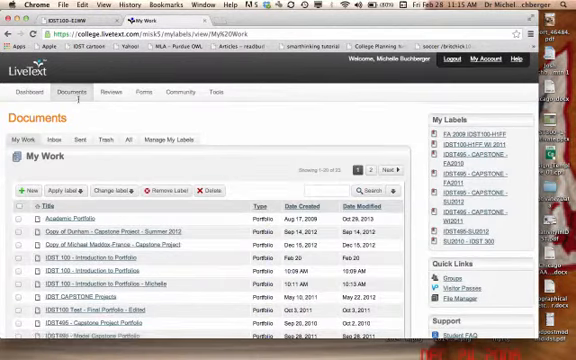
click(64, 138)
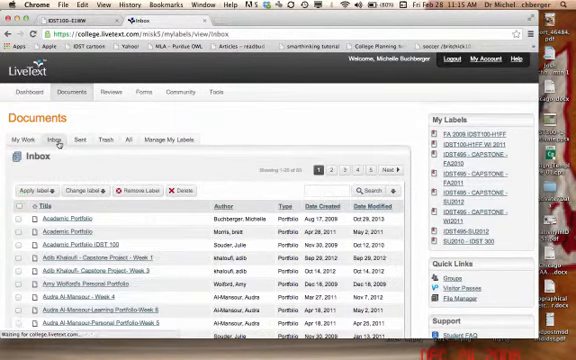